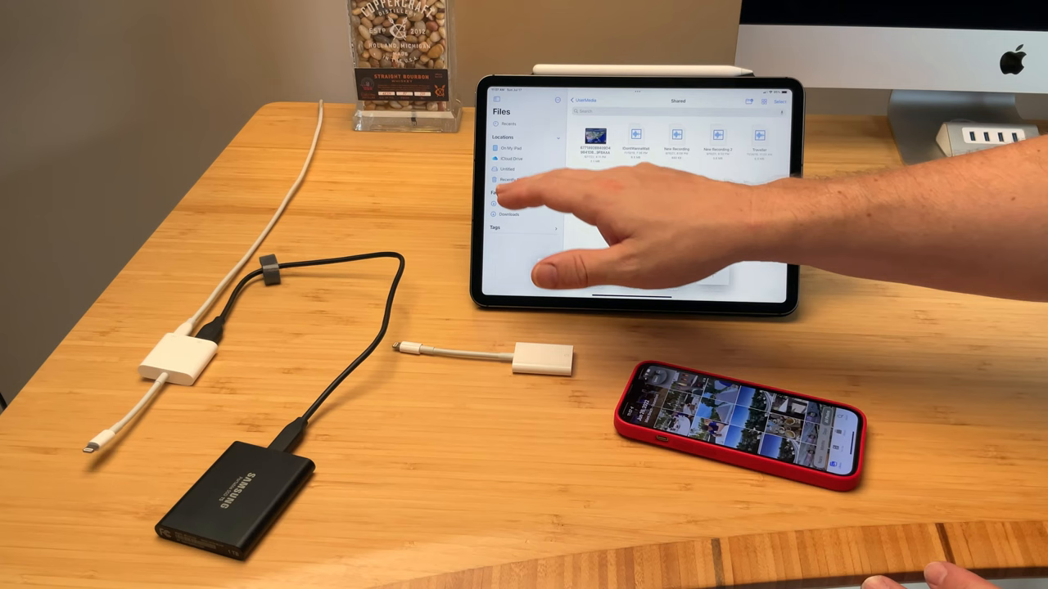
# Select the transferred iPhone photos and videos and bring up the Move destination list
pyautogui.click(508, 169)
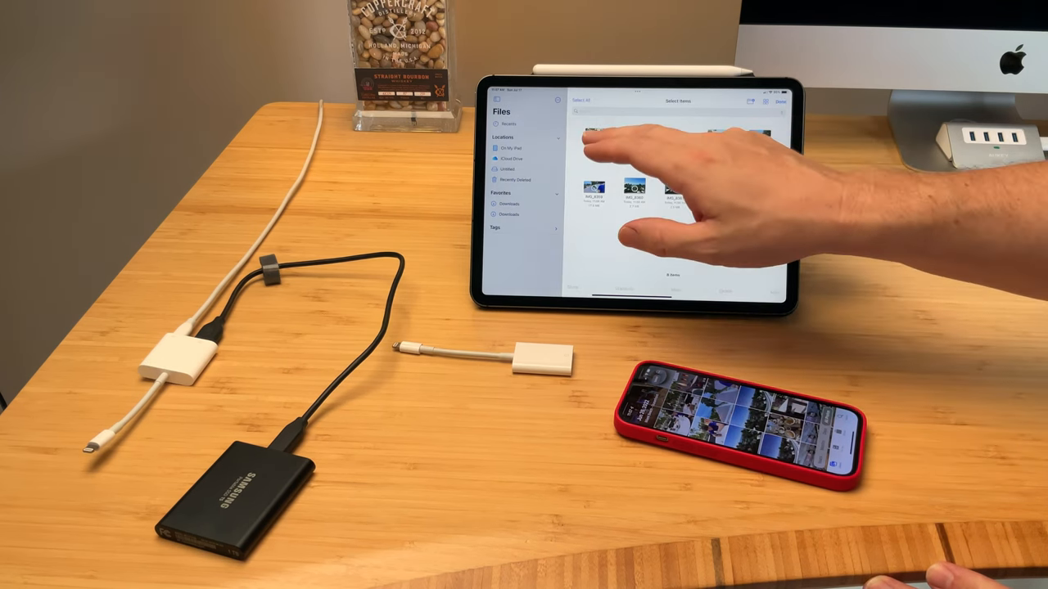
pyautogui.click(583, 100)
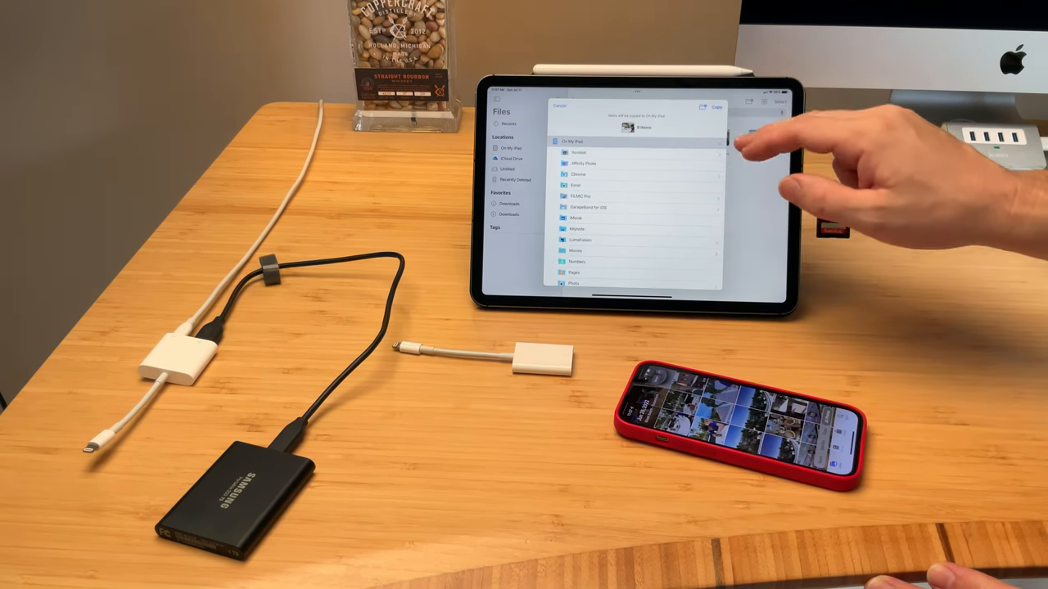
pyautogui.click(560, 105)
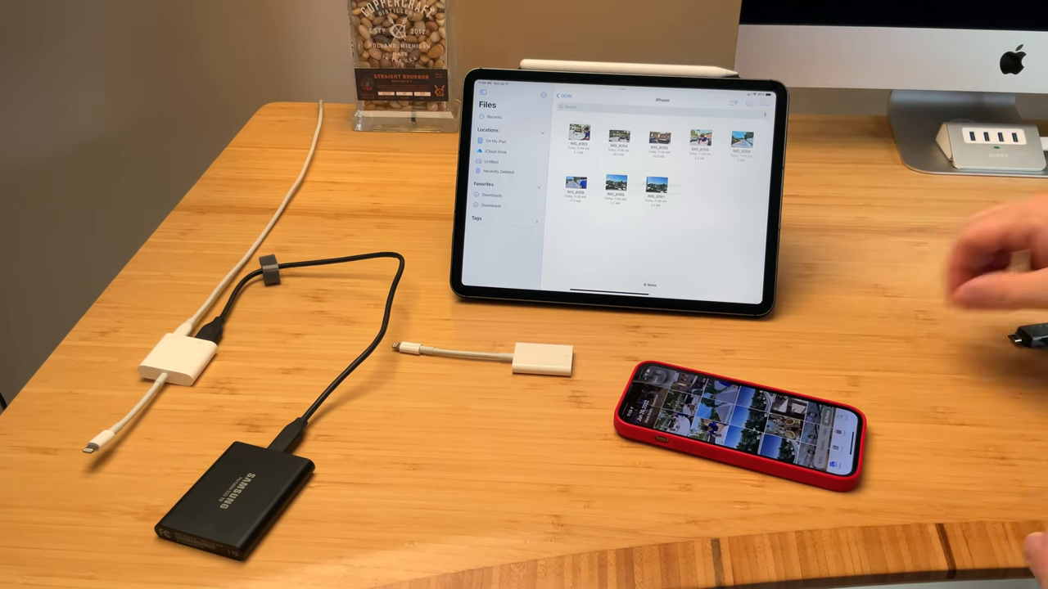
# Copy the selected photos and videos into the Samsung T5 folder
pyautogui.click(494, 152)
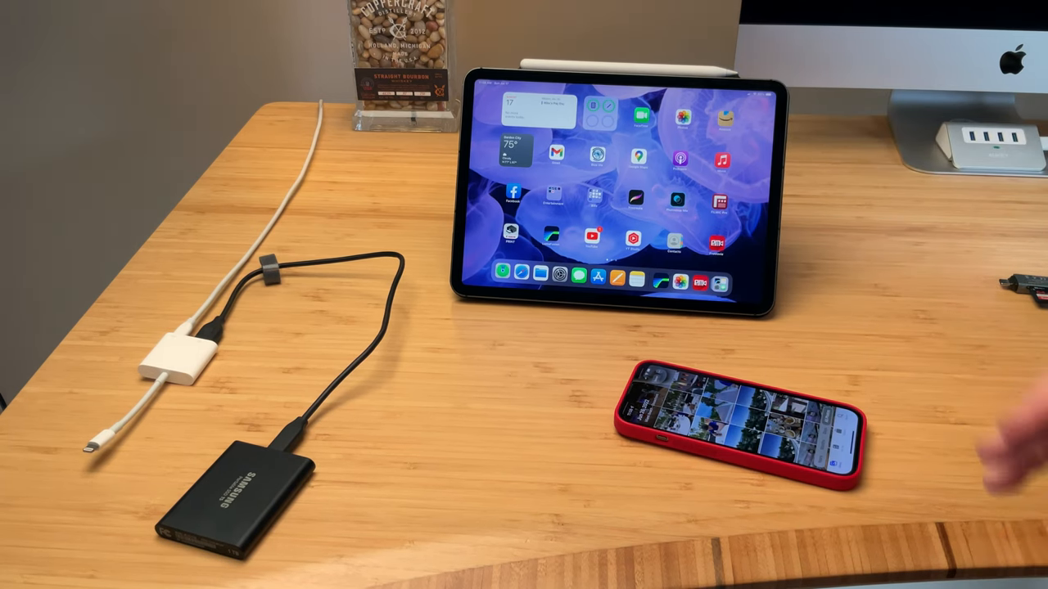
pyautogui.moveTo(860, 328)
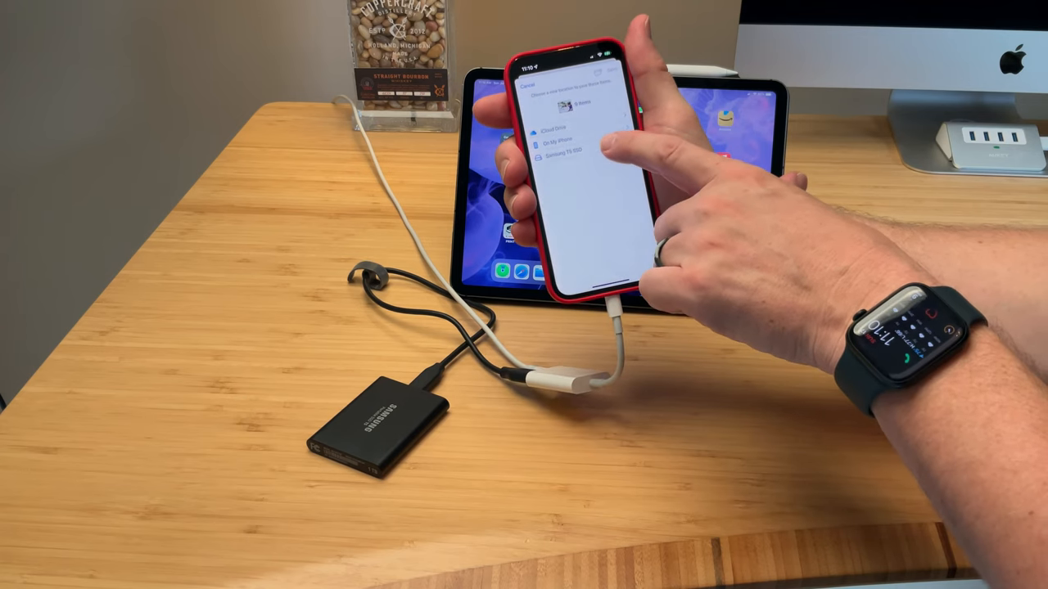
# Save the selected photos and videos to the T5 drive under Locations
pyautogui.click(565, 150)
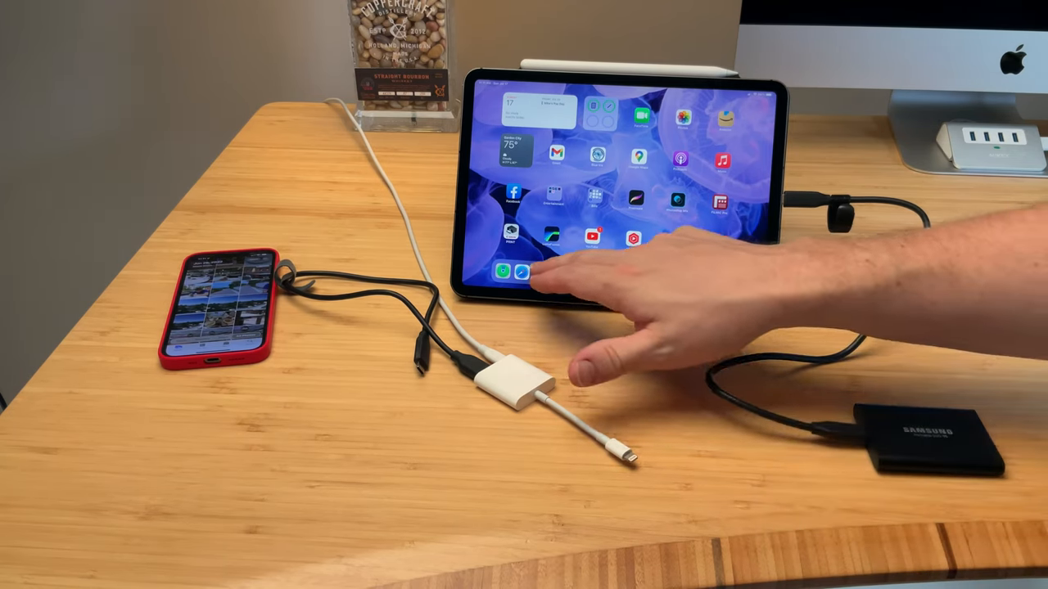
# Launch Files from the Dock and browse into the T5 drive's folder of saved photos and videos
pyautogui.click(521, 270)
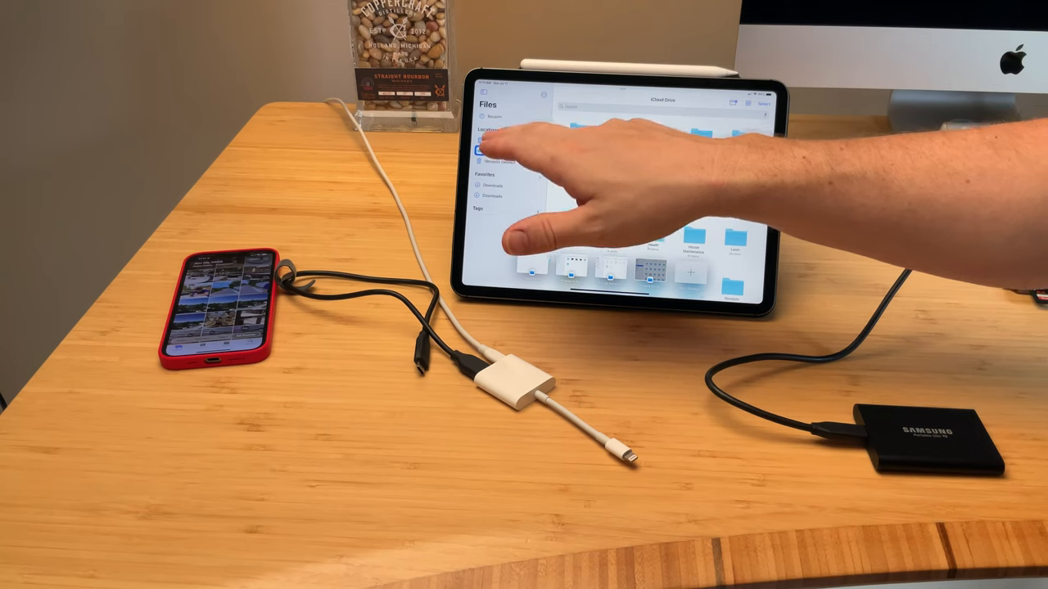
pyautogui.click(488, 141)
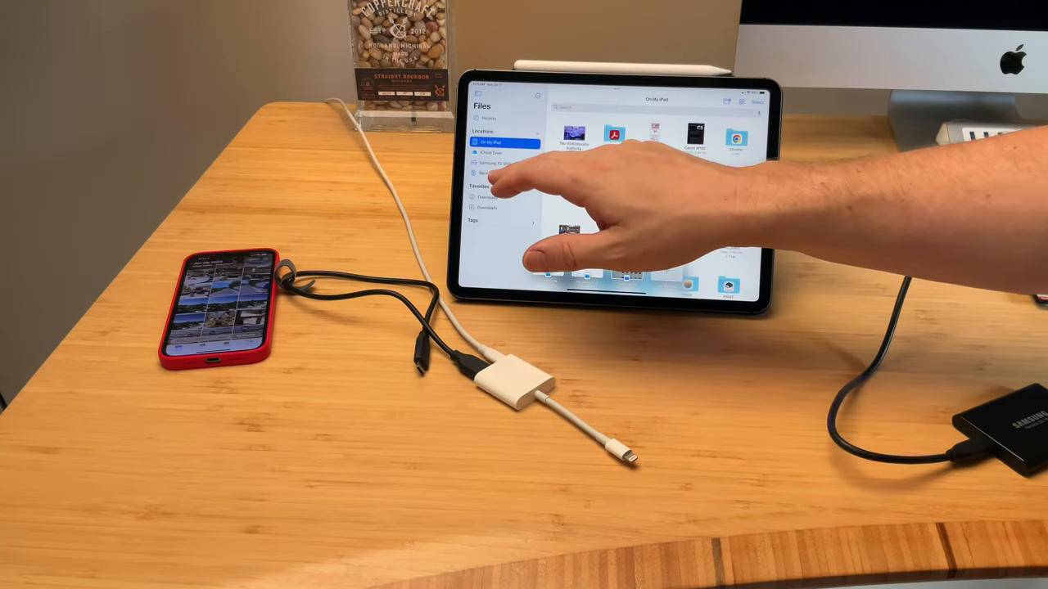
pyautogui.click(492, 164)
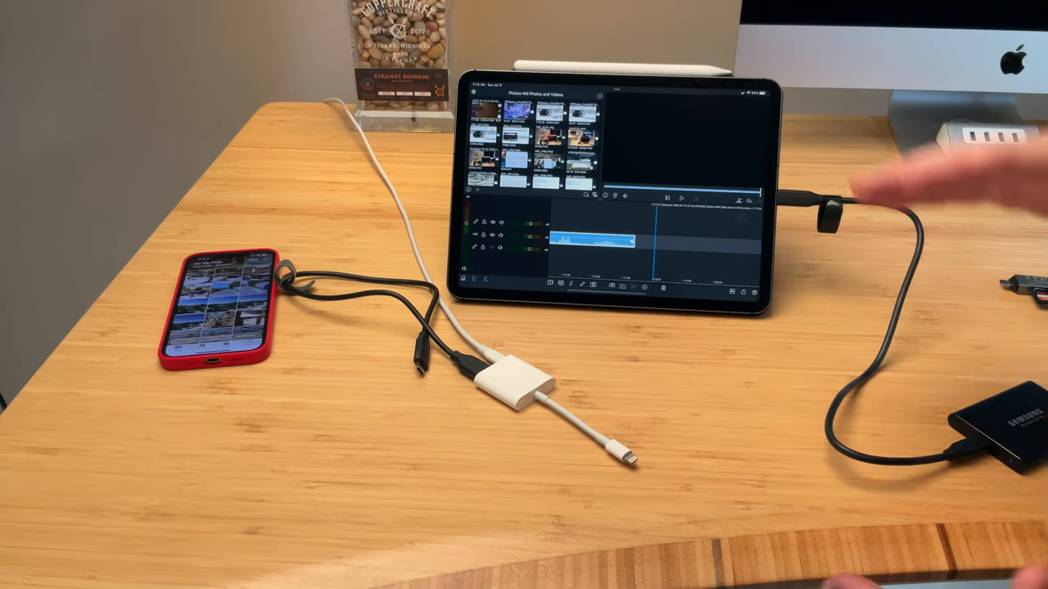
pyautogui.moveTo(901, 328)
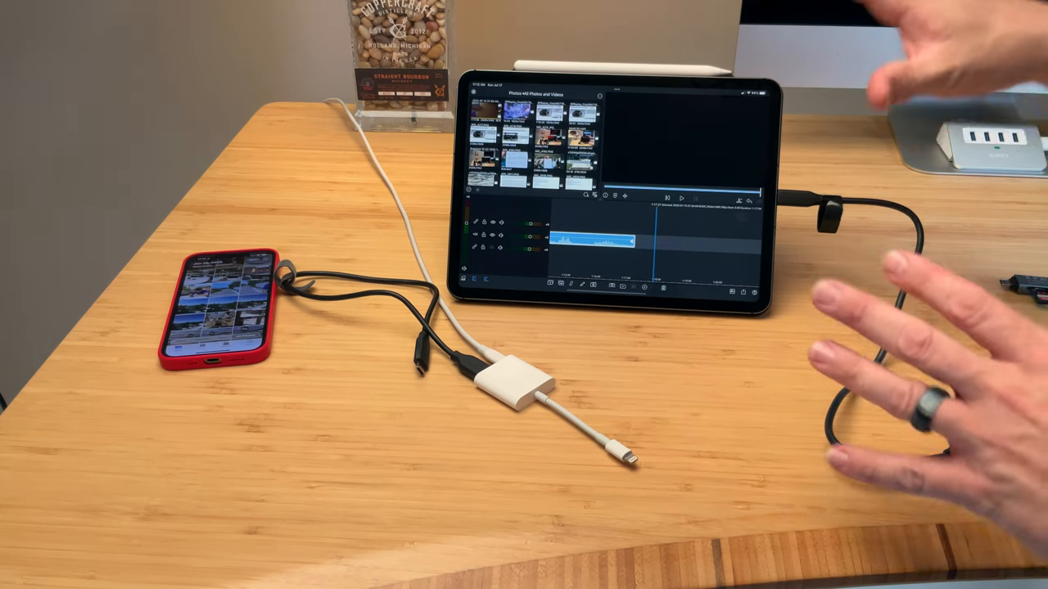